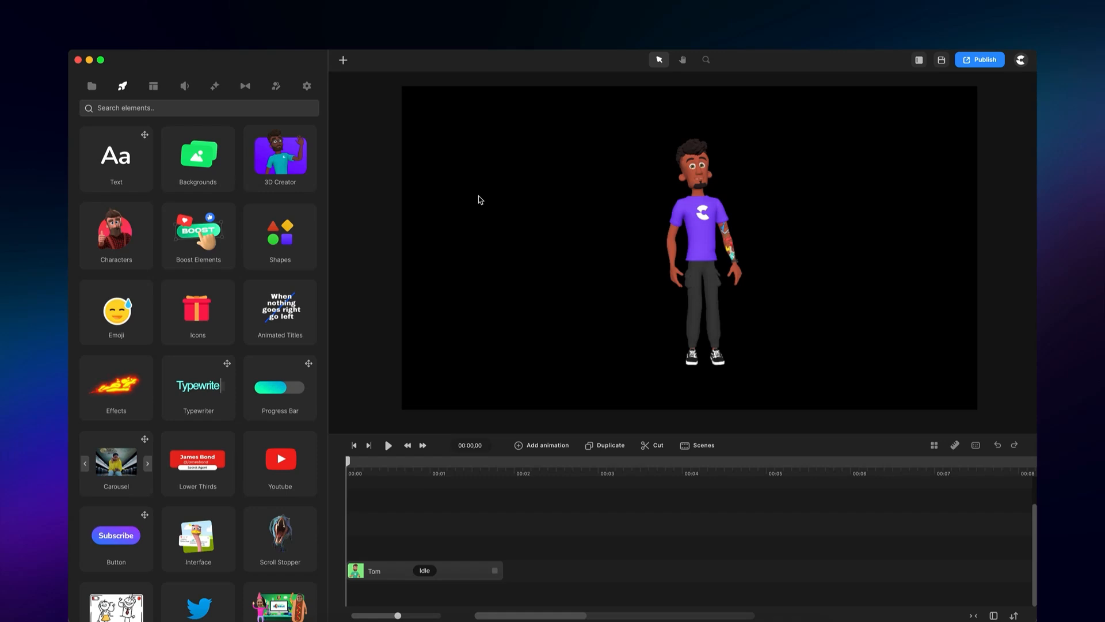
Step: Bring up the 3D Creator character library and browse the available figures
left_click(279, 156)
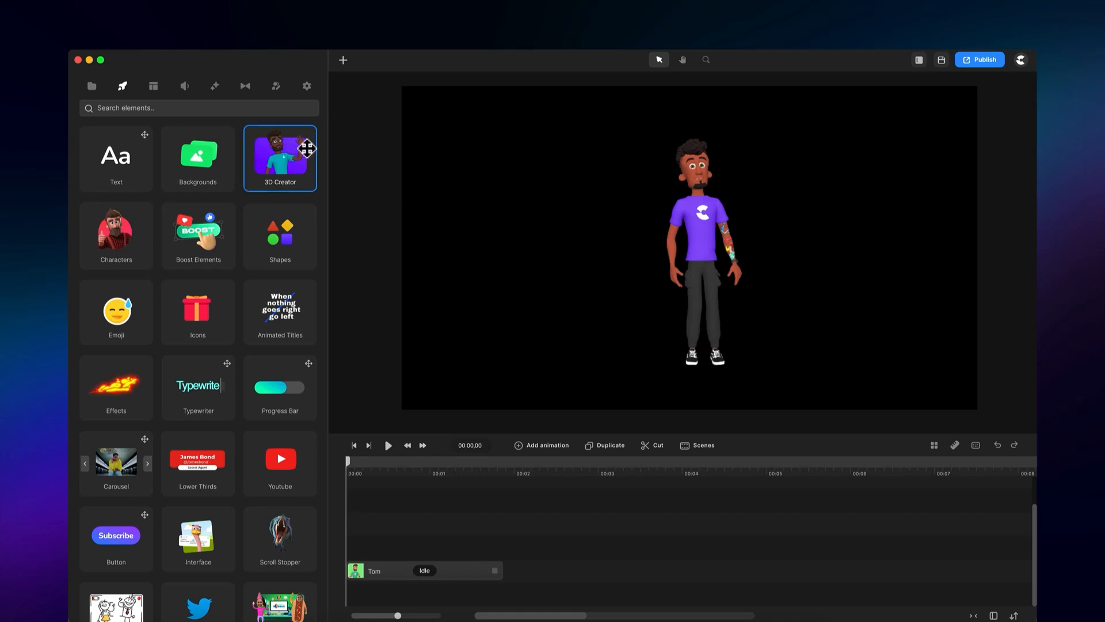
left_click(197, 158)
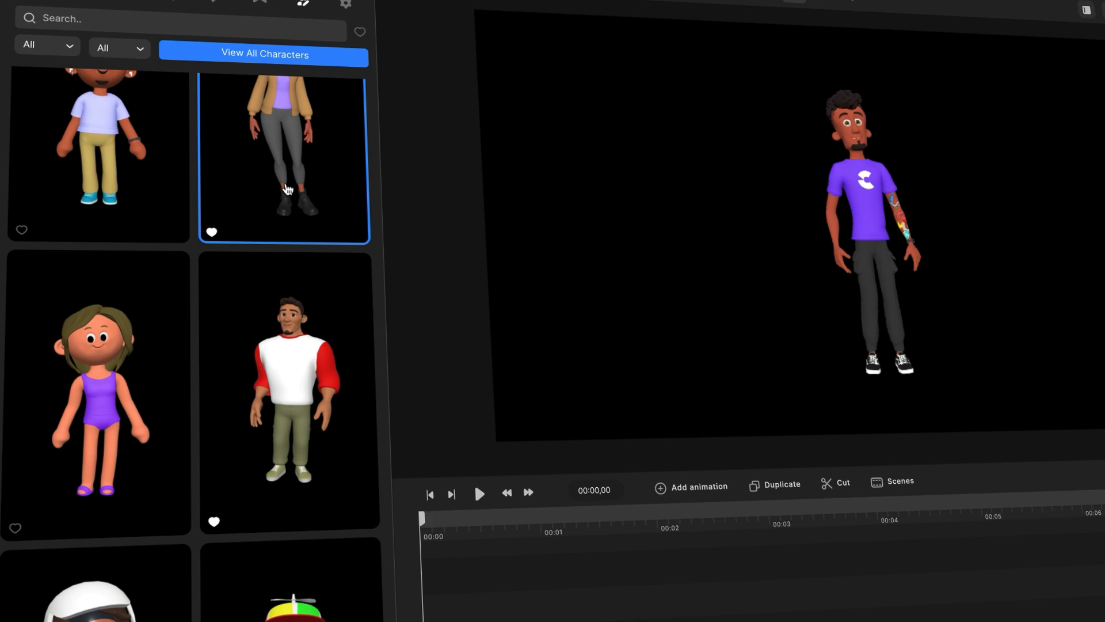
scroll("down", 3)
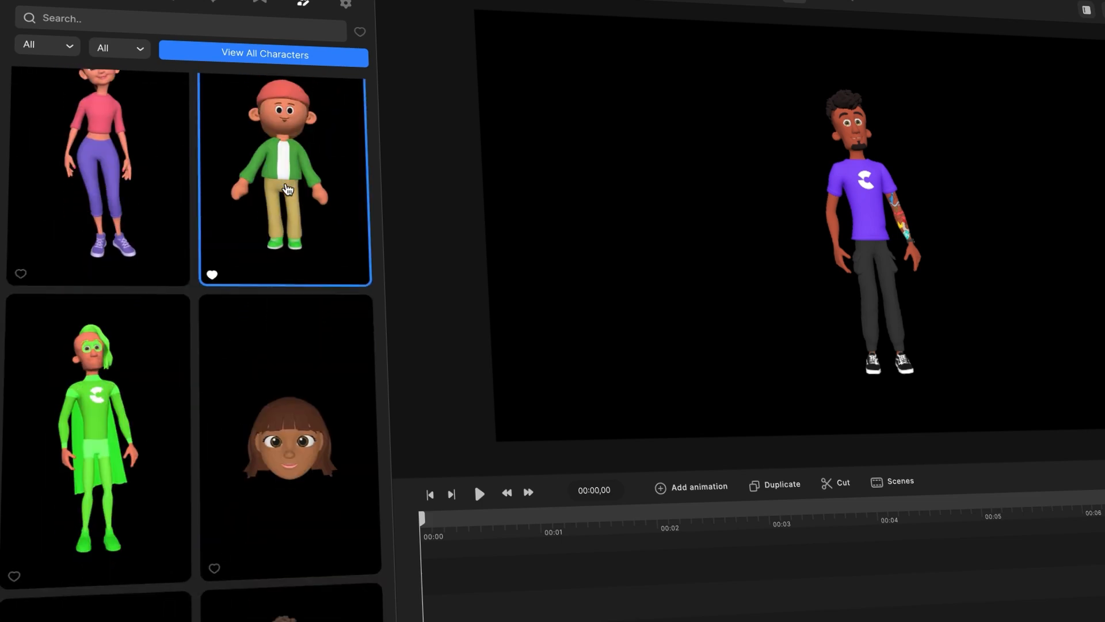
scroll("down", 3)
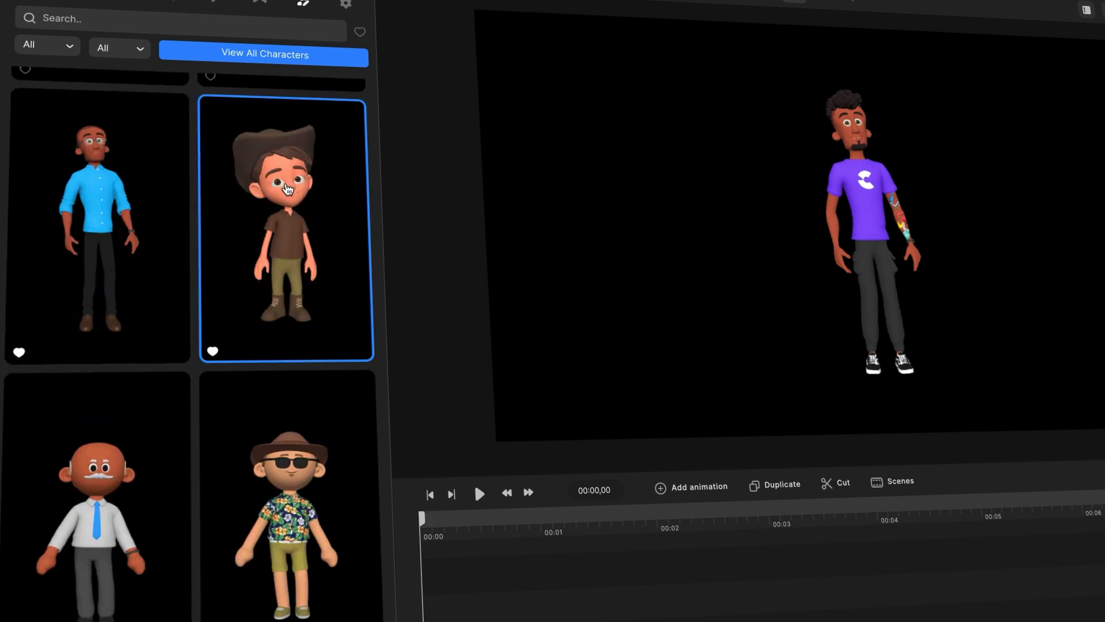
scroll("up", 3)
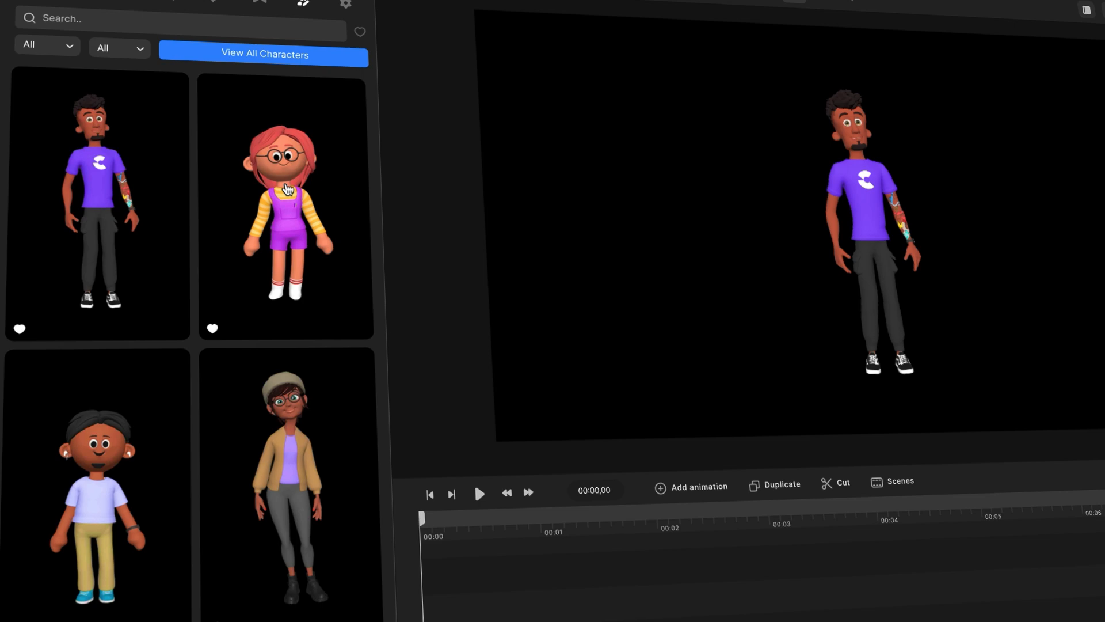
mouse_move(62, 57)
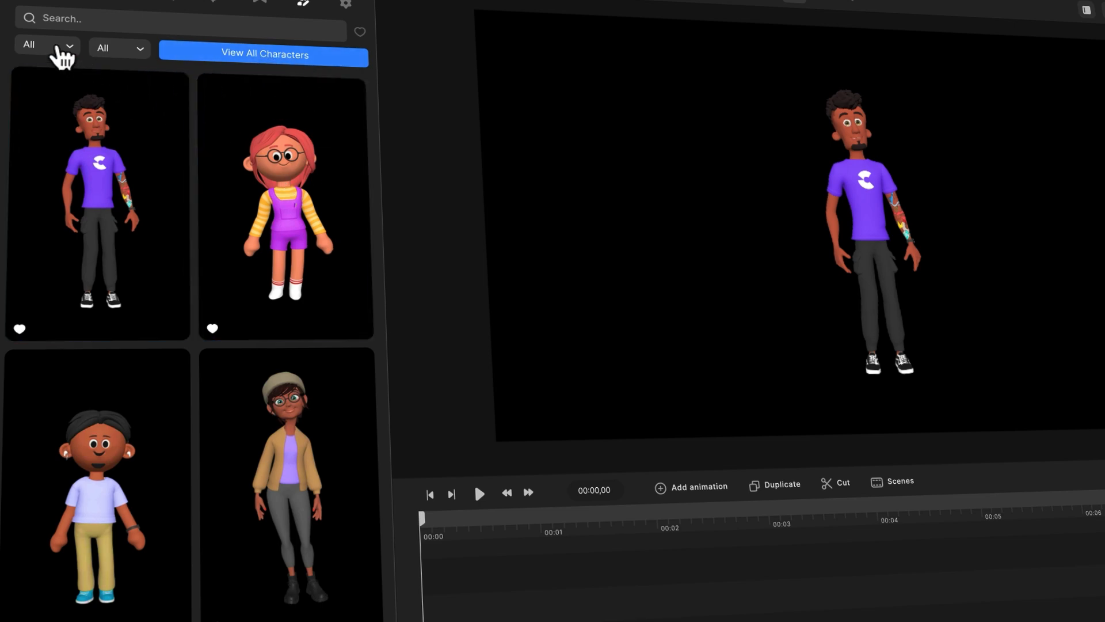
Step: Filter the character library by style, trying Minimal and Animoji before settling on Pixar
left_click(42, 45)
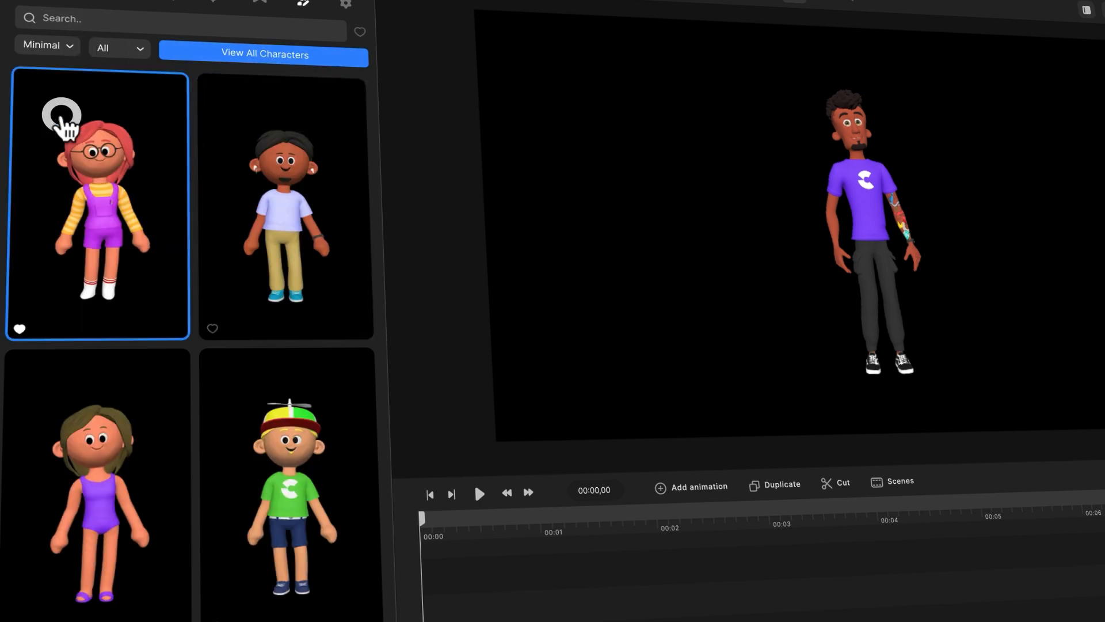
scroll("down", 3)
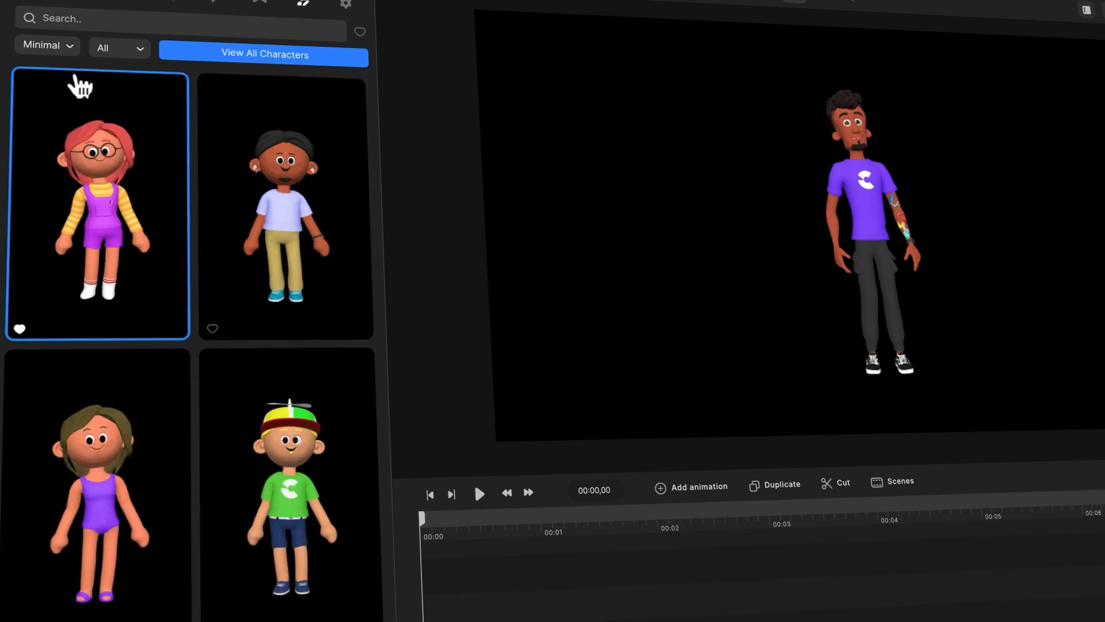
left_click(42, 45)
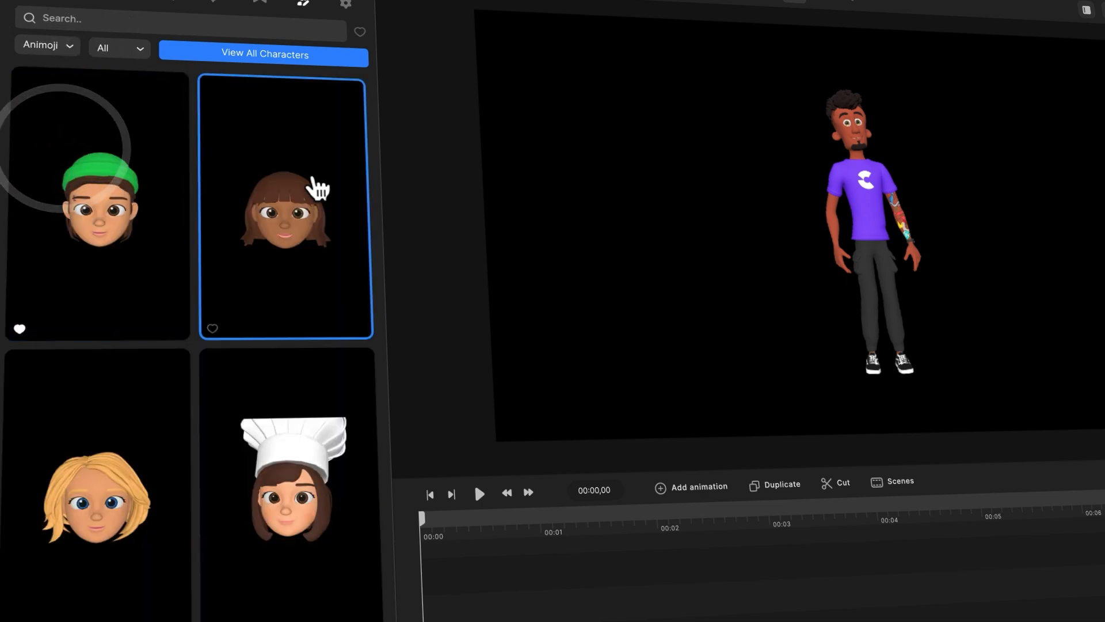
left_click(97, 204)
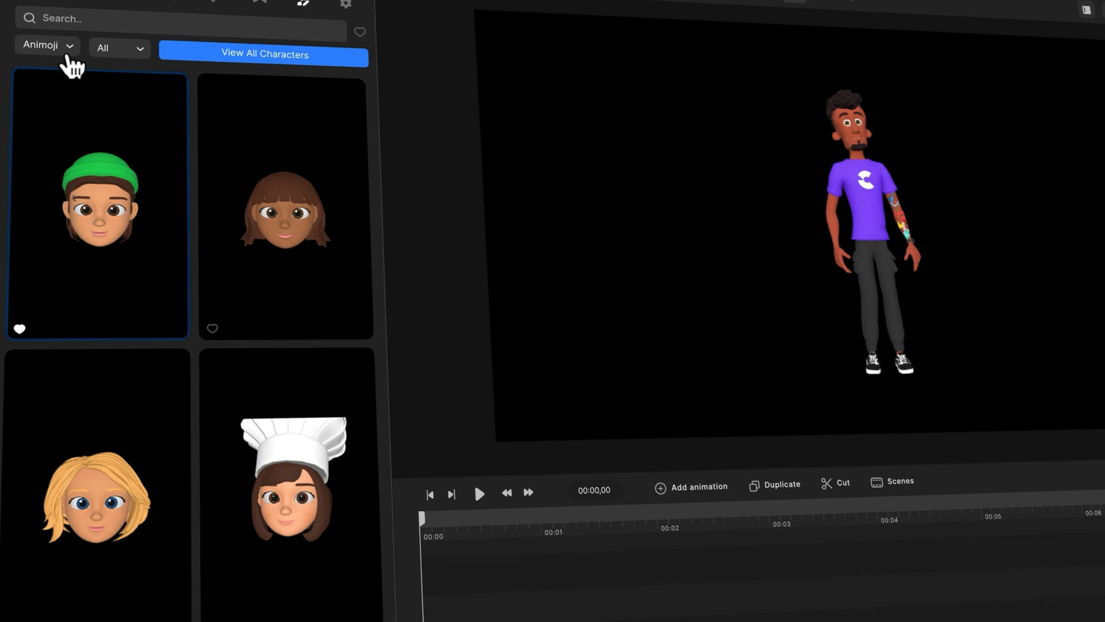
left_click(44, 45)
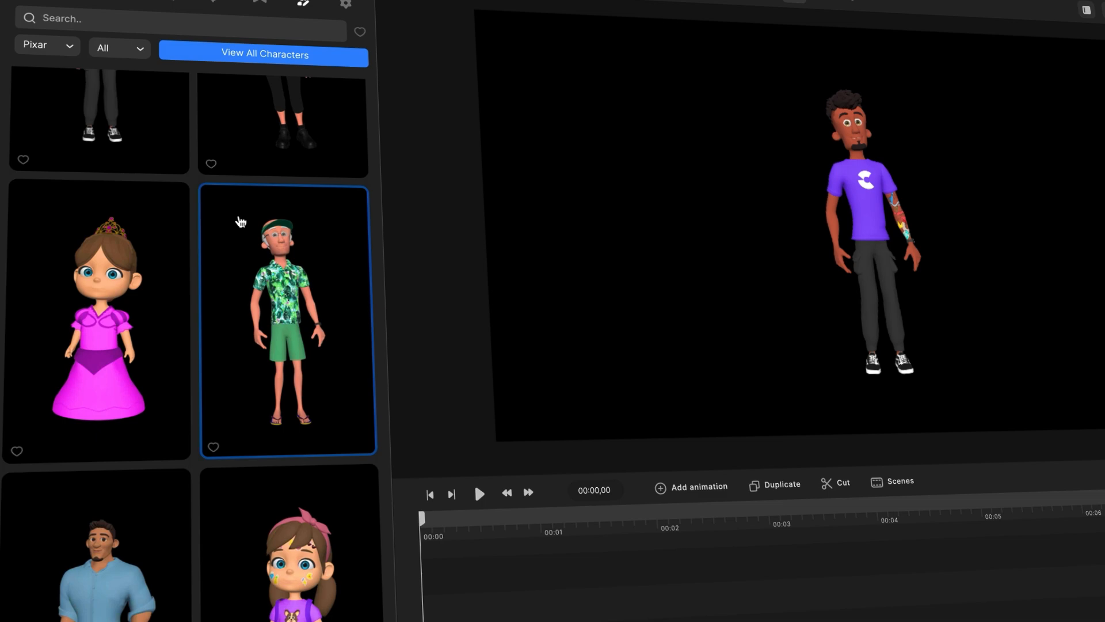
scroll("up", 3)
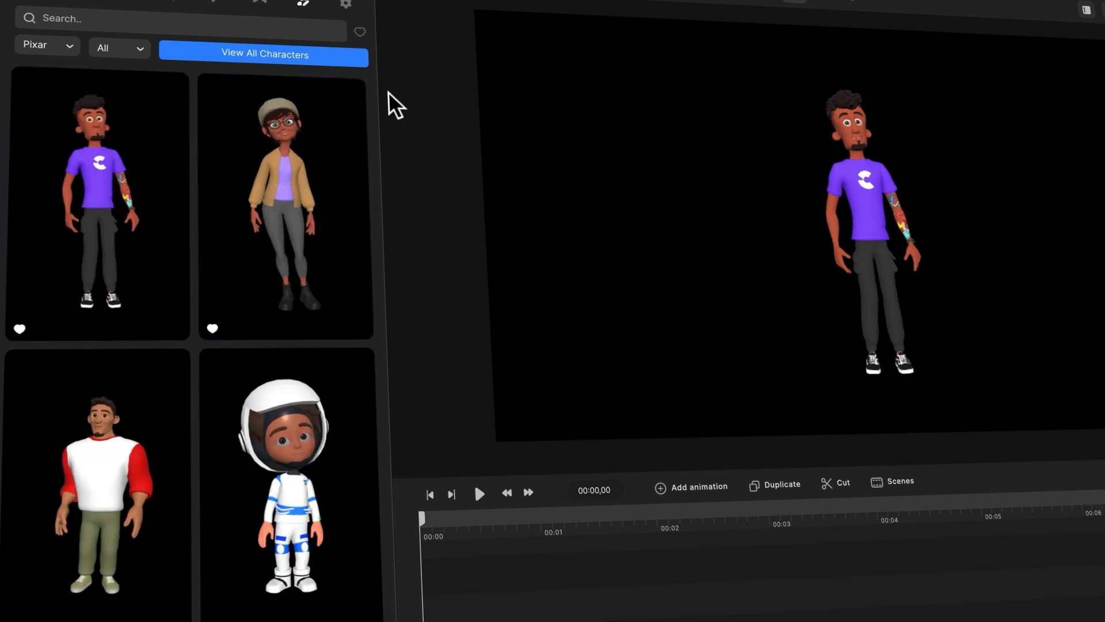
mouse_move(379, 25)
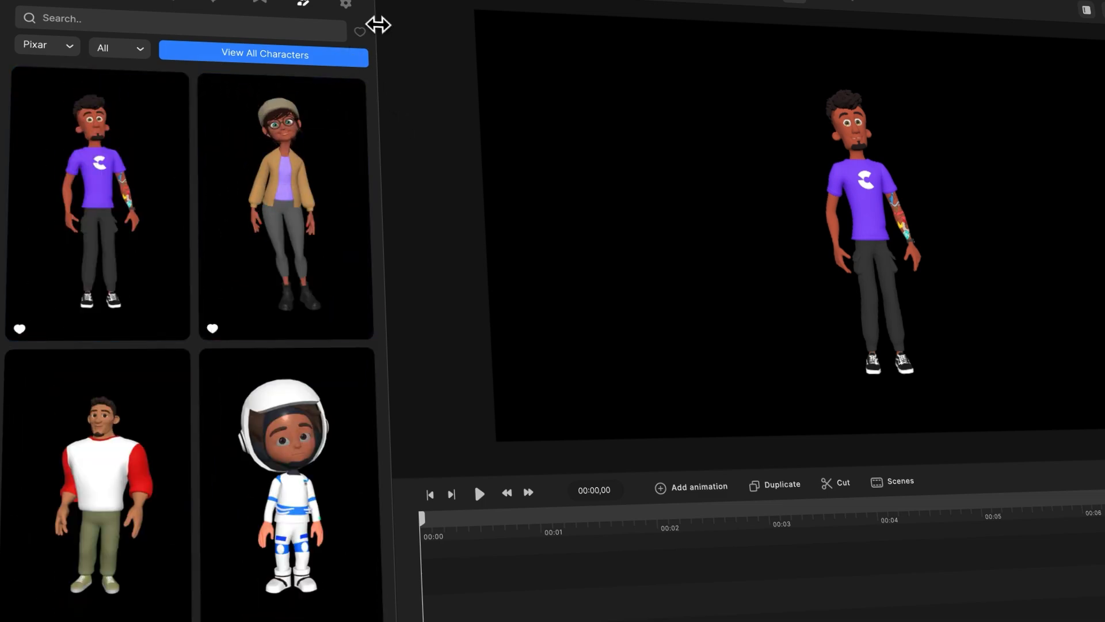
Step: Expand the Pixar character list into the View All Characters gallery popup
scroll("down", 3)
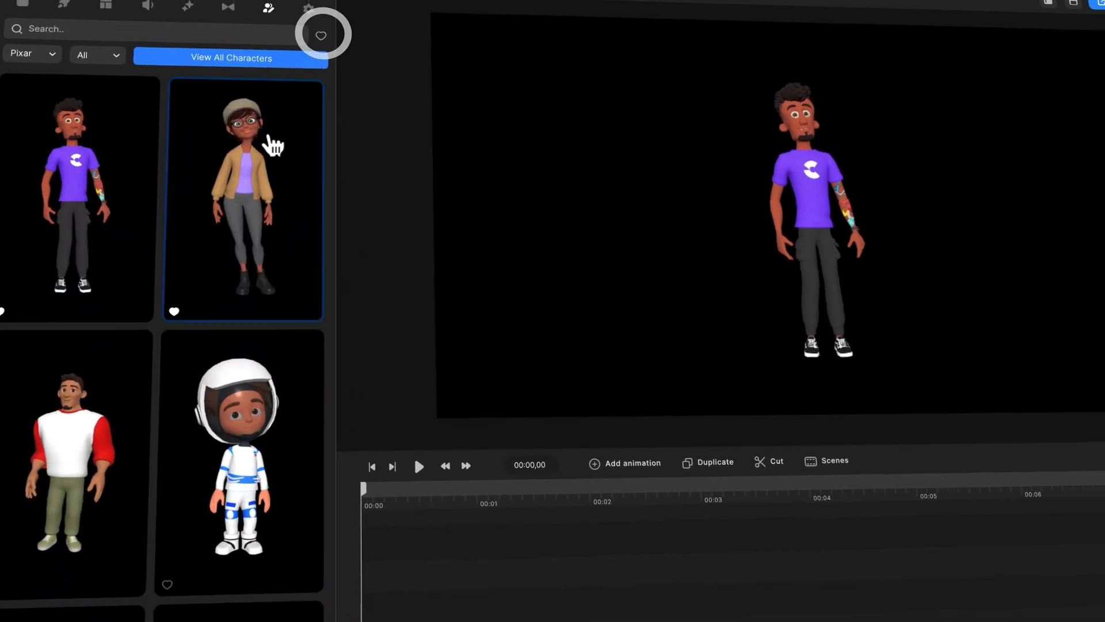
left_click(229, 58)
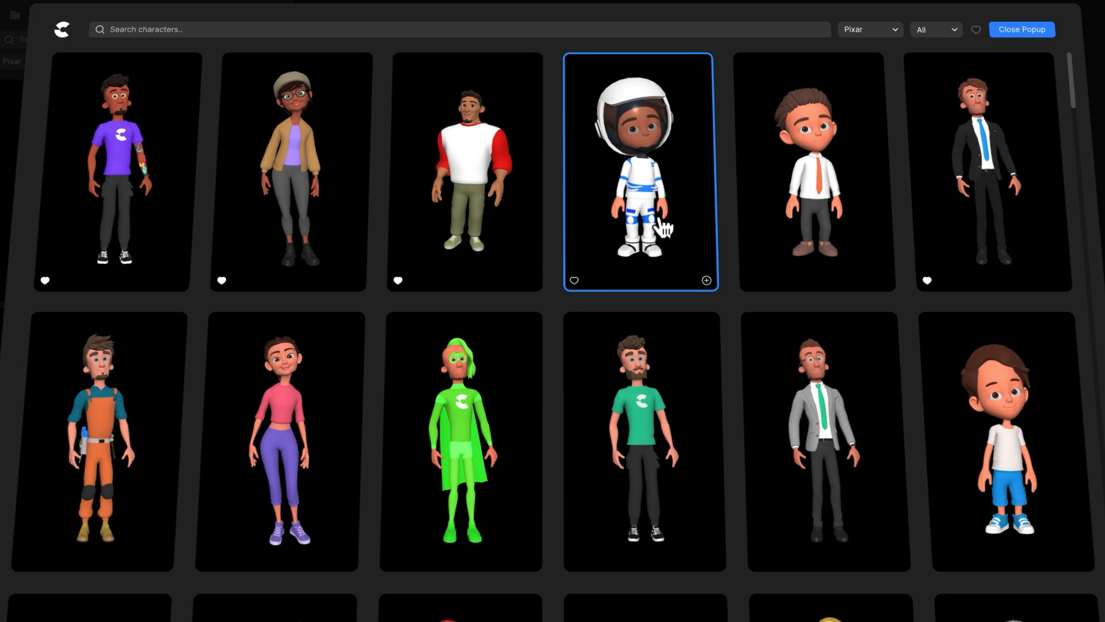
Step: Add Danny, the boy in the brown cowboy hat, to the timeline from the gallery
scroll("down", 3)
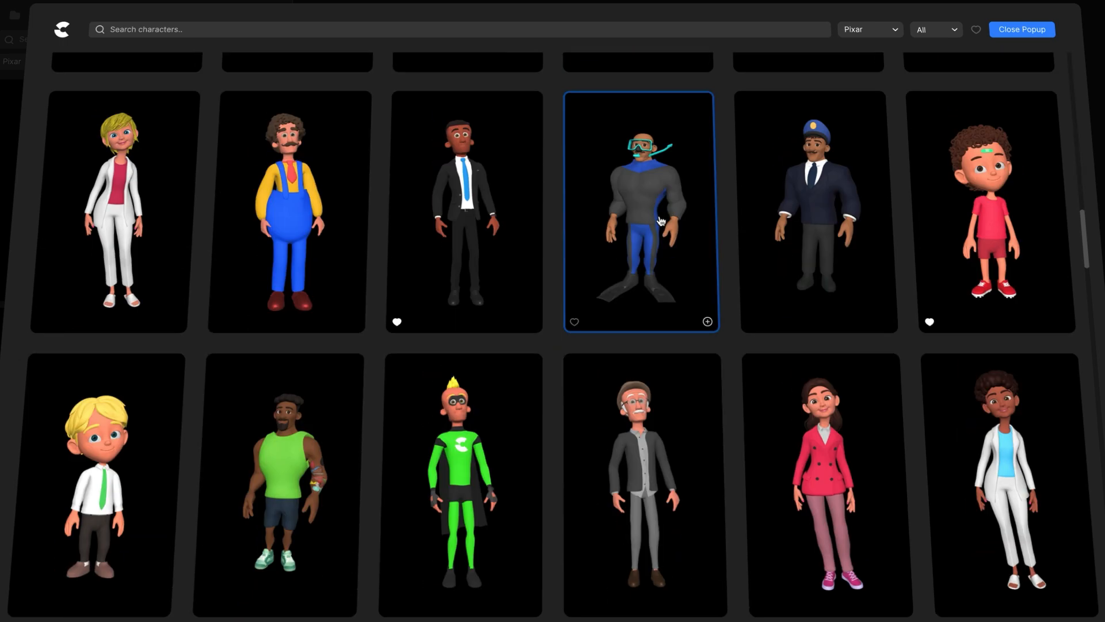
scroll("up", 3)
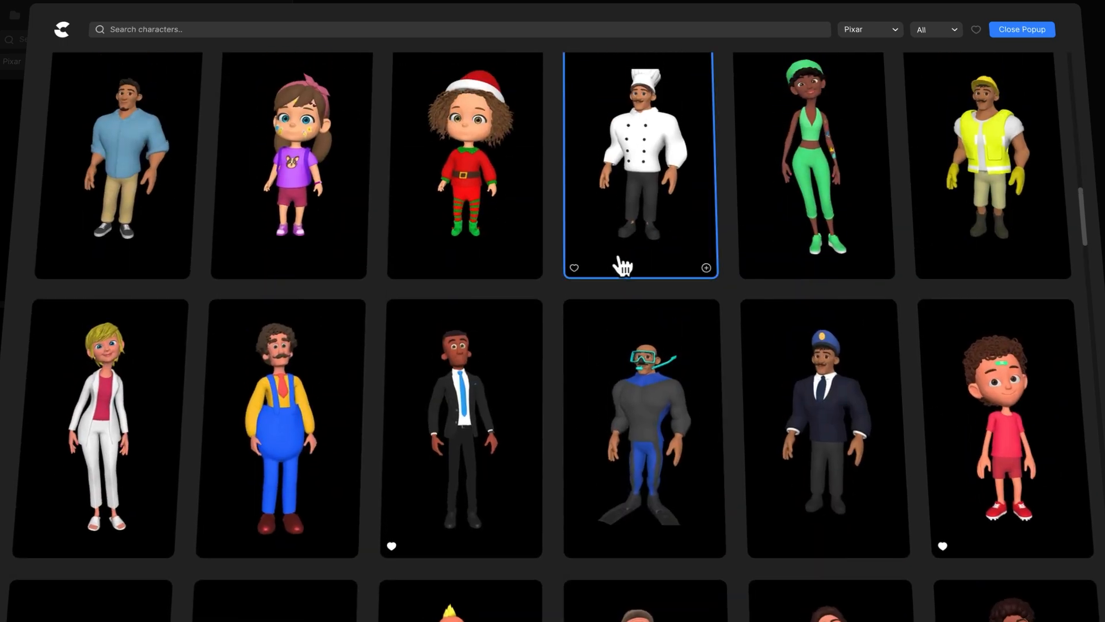
scroll("down", 3)
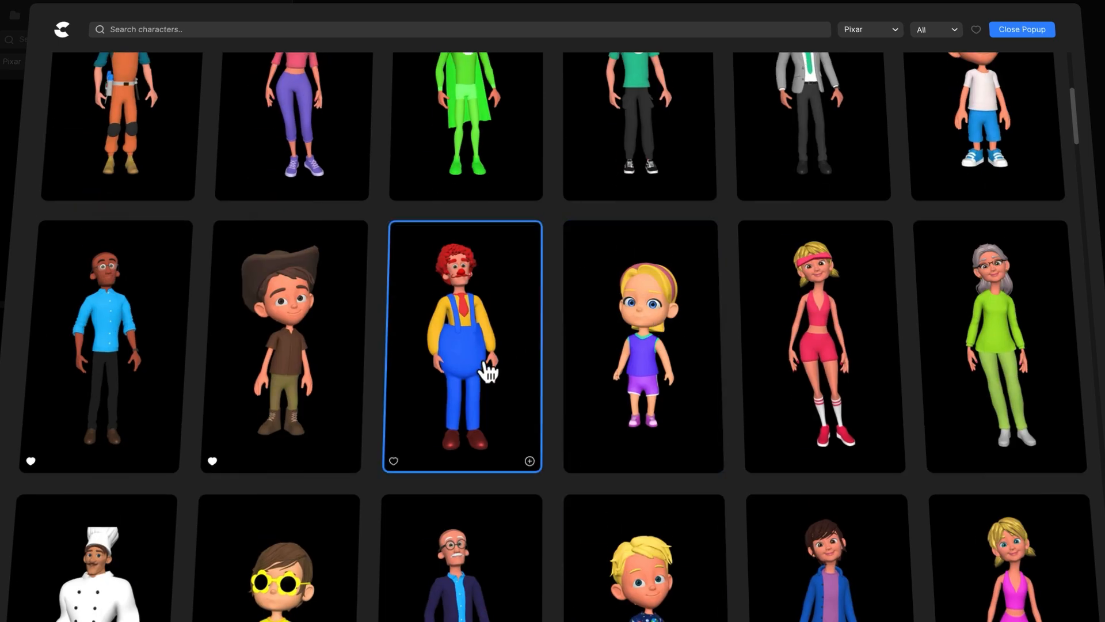
mouse_move(348, 462)
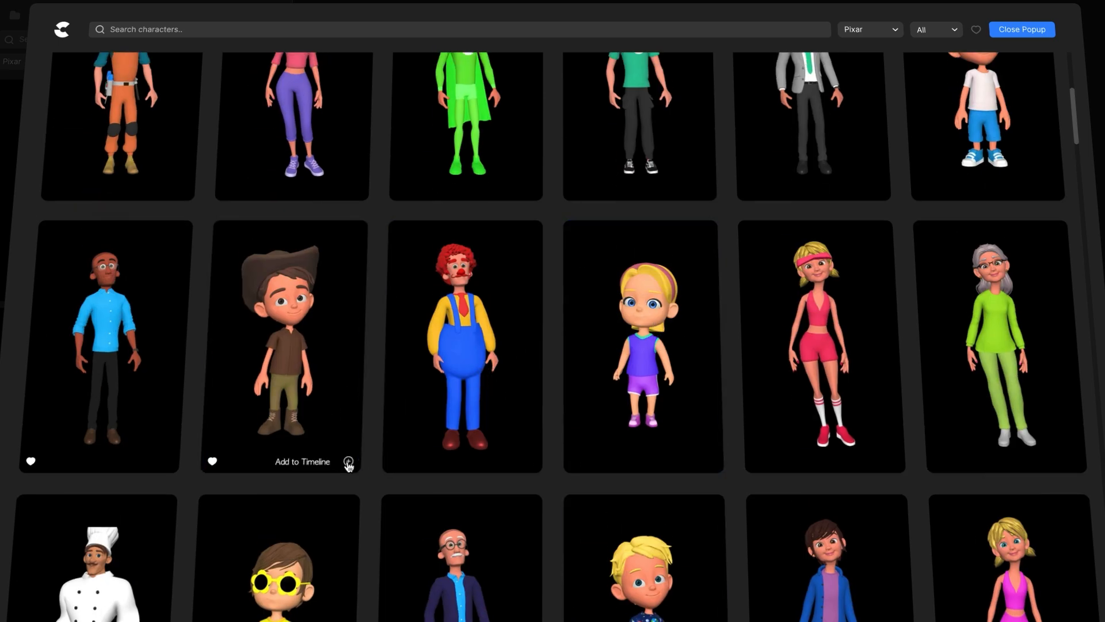
left_click(348, 463)
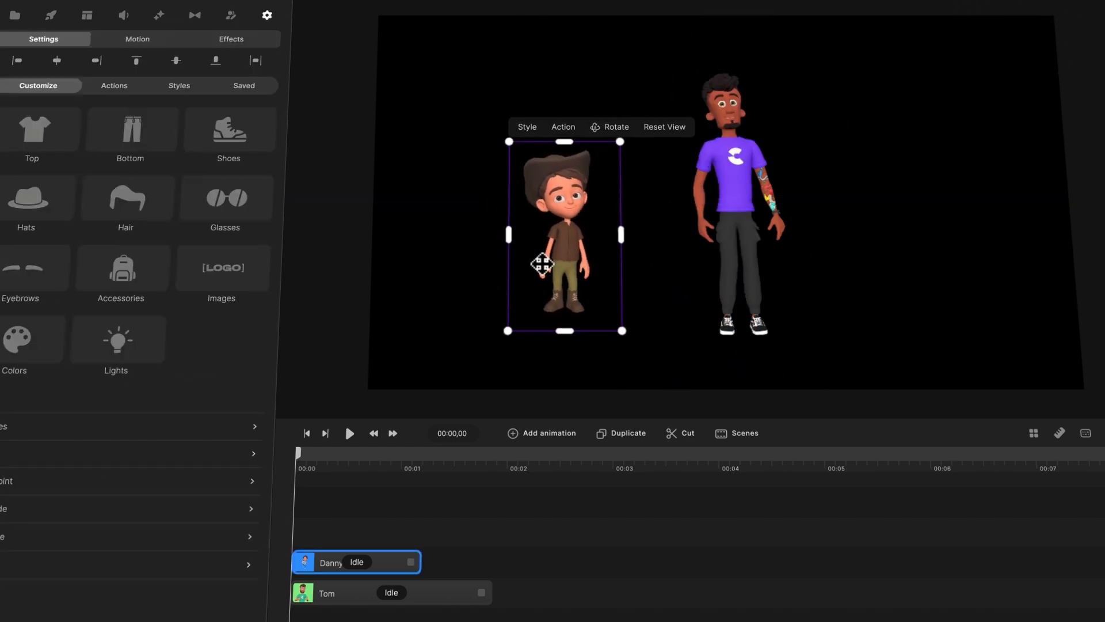
Step: Select Tom on the canvas and show his Styles gallery in Settings
left_click(392, 593)
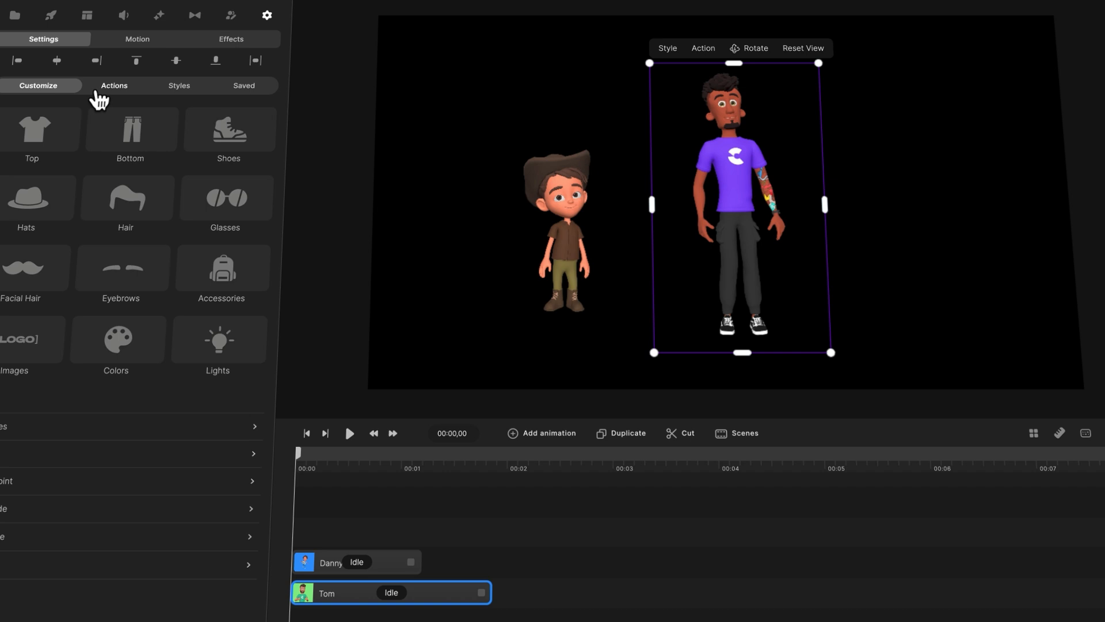
mouse_move(178, 94)
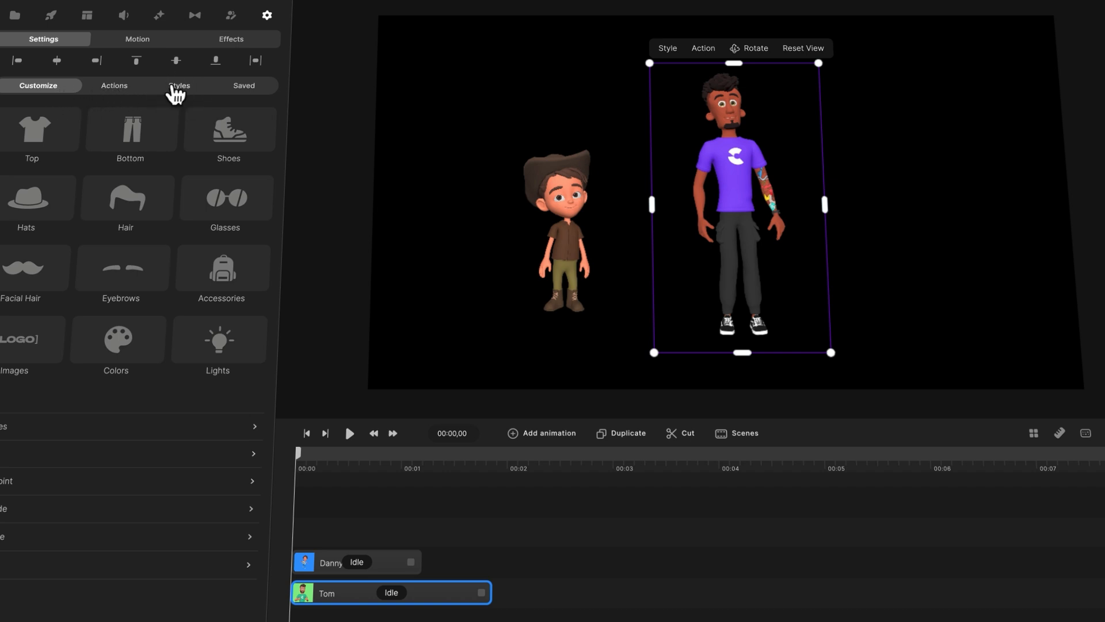
left_click(178, 85)
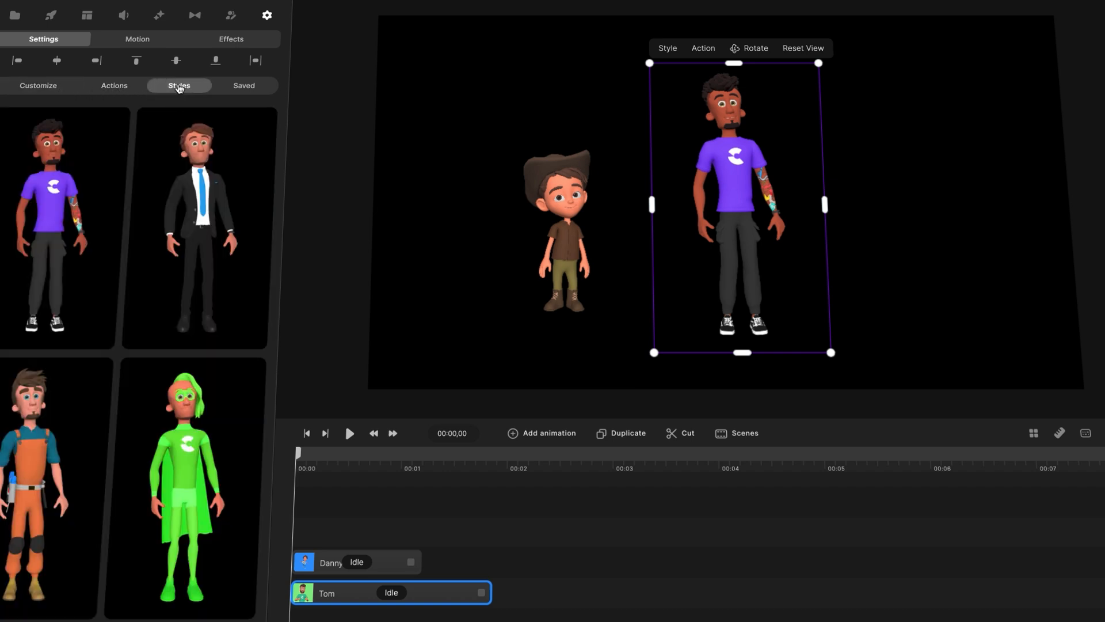
Step: Apply the bald, glasses, navy-suit style to Tom, then deselect him
left_click(195, 225)
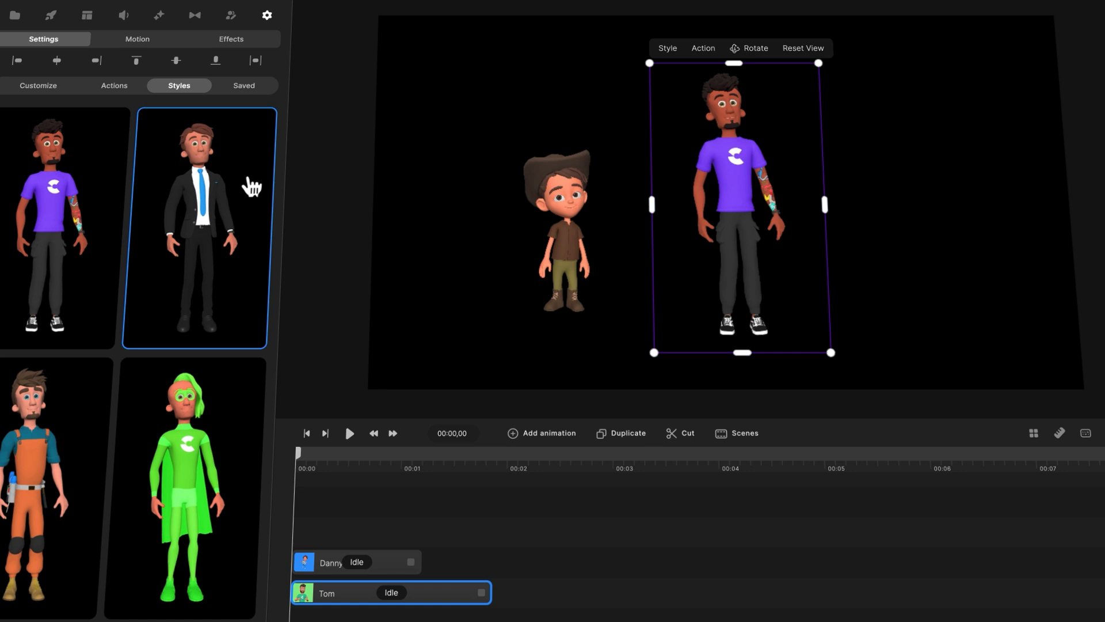
scroll("down", 3)
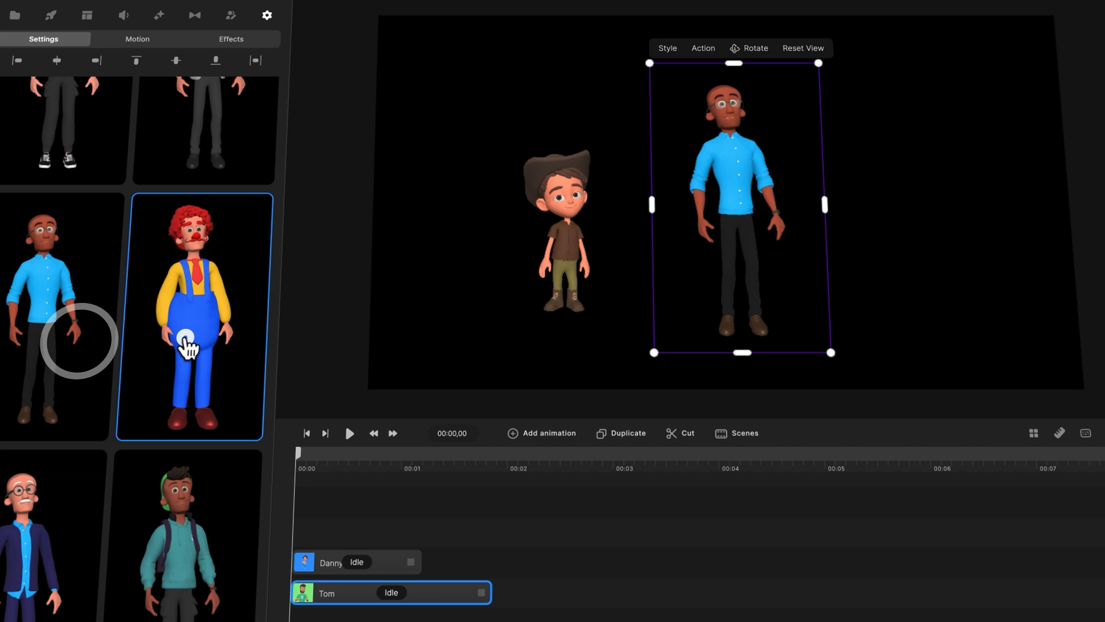
left_click(63, 239)
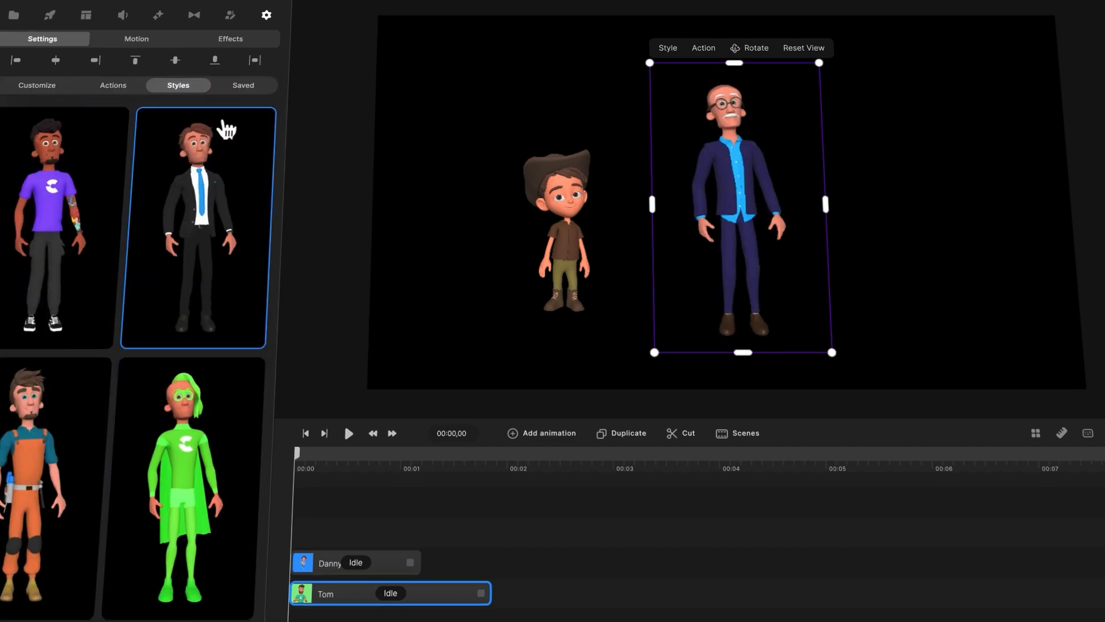
right_click(738, 205)
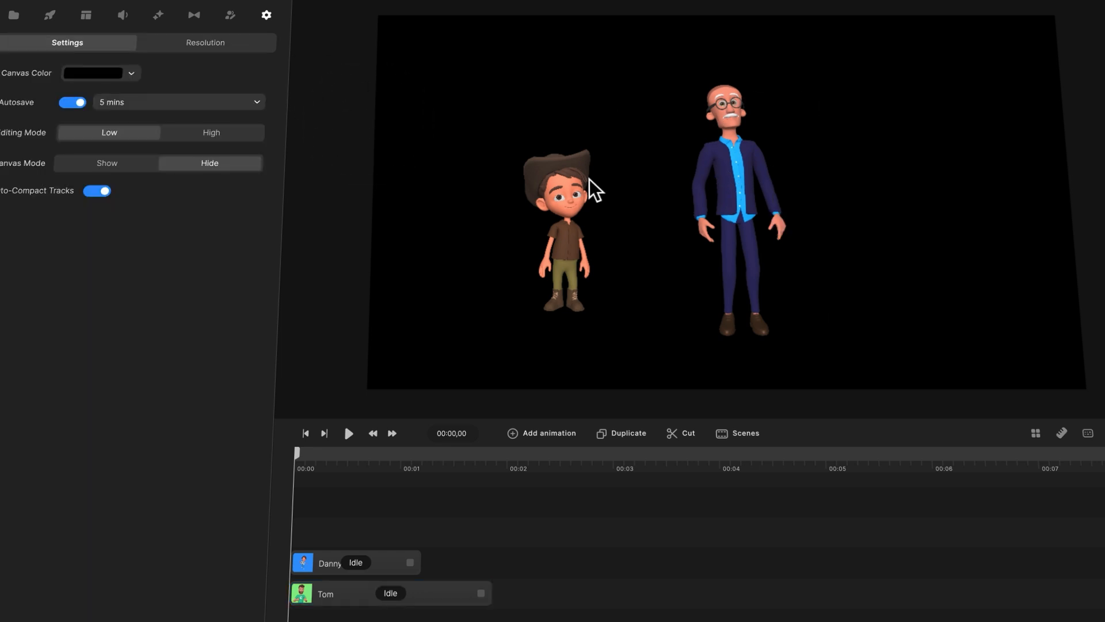
left_click(564, 226)
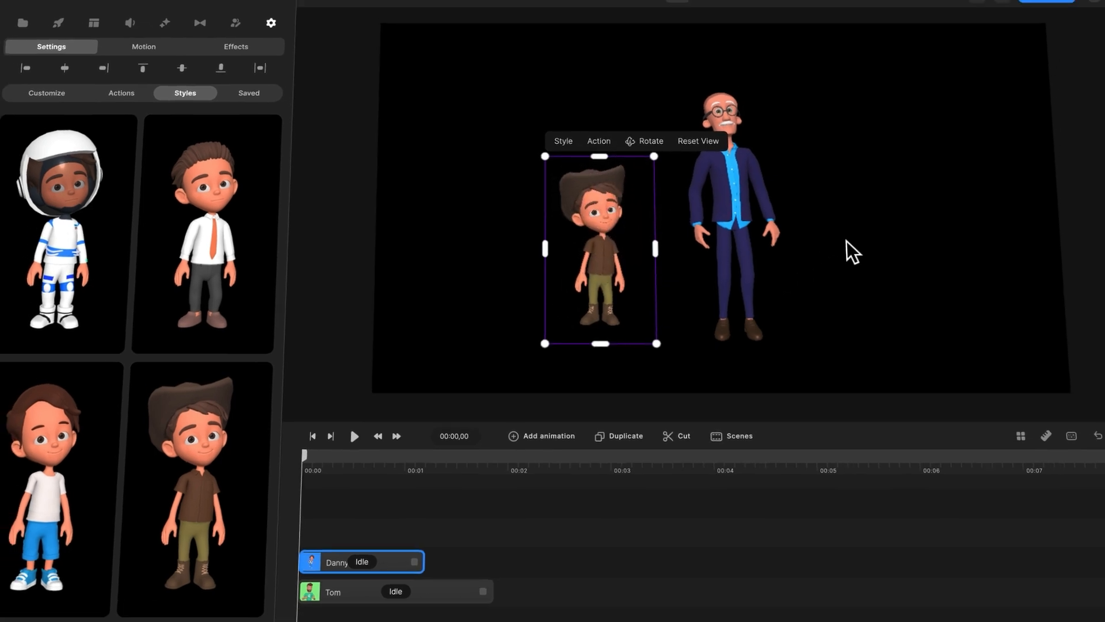
left_click(270, 22)
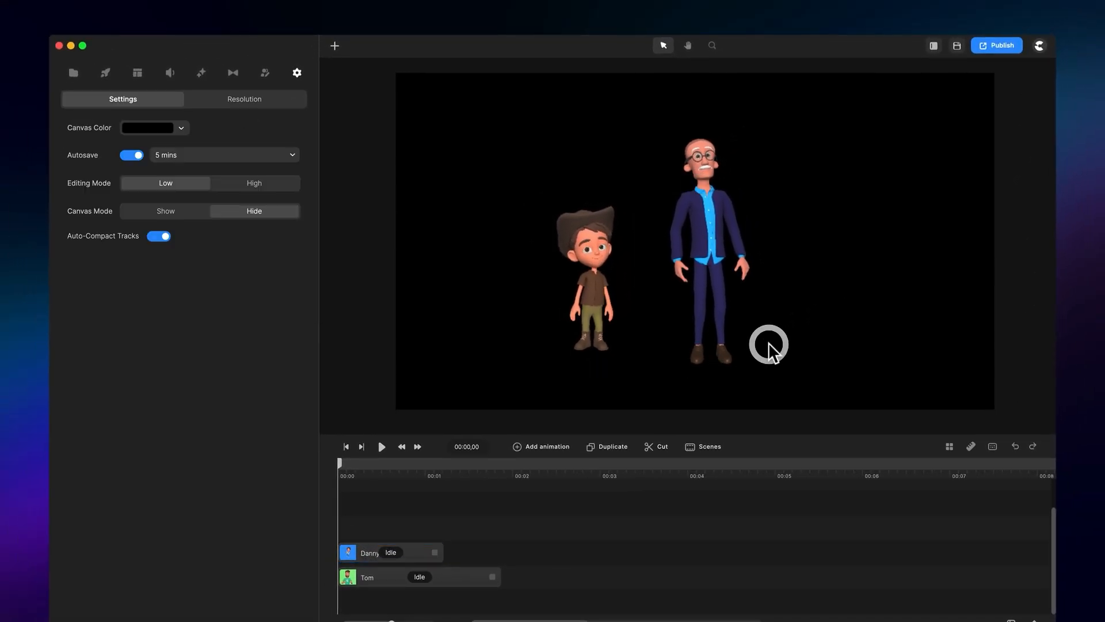